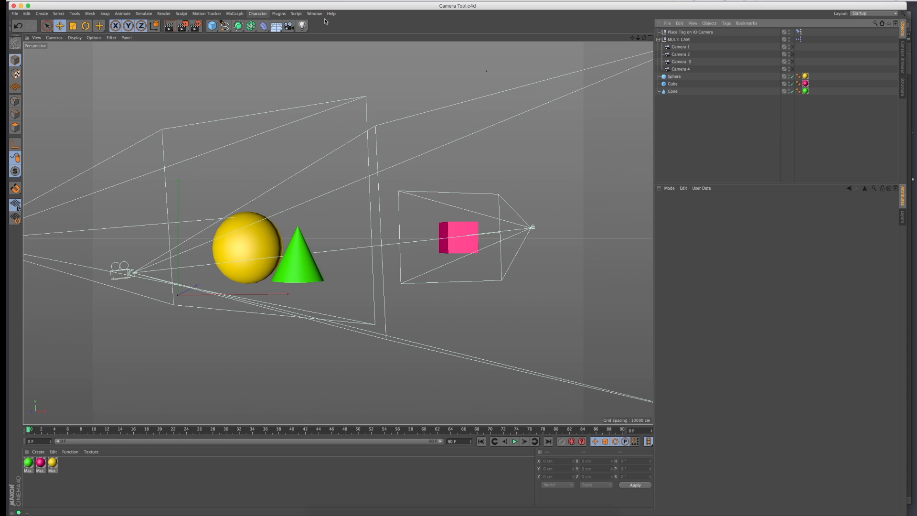
Step: Load the Infinite Ocean v1.5.2 preset from the Content Browser
{"action": "left_click", "coordinate": [314, 13]}
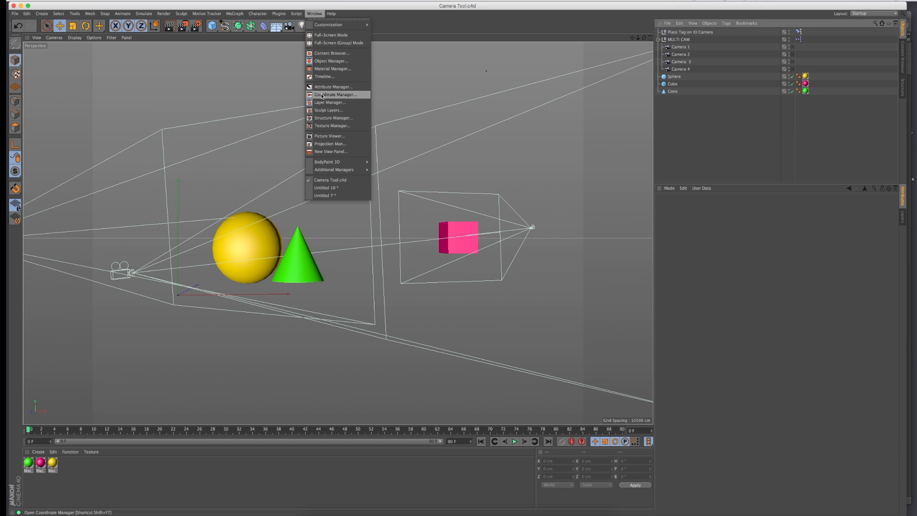
{"action": "left_click", "coordinate": [331, 52]}
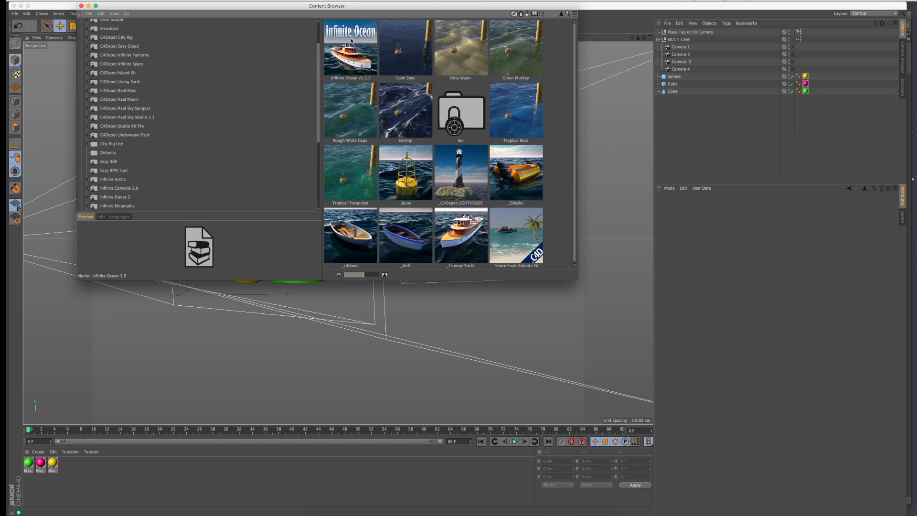
{"action": "double_click", "coordinate": [350, 49]}
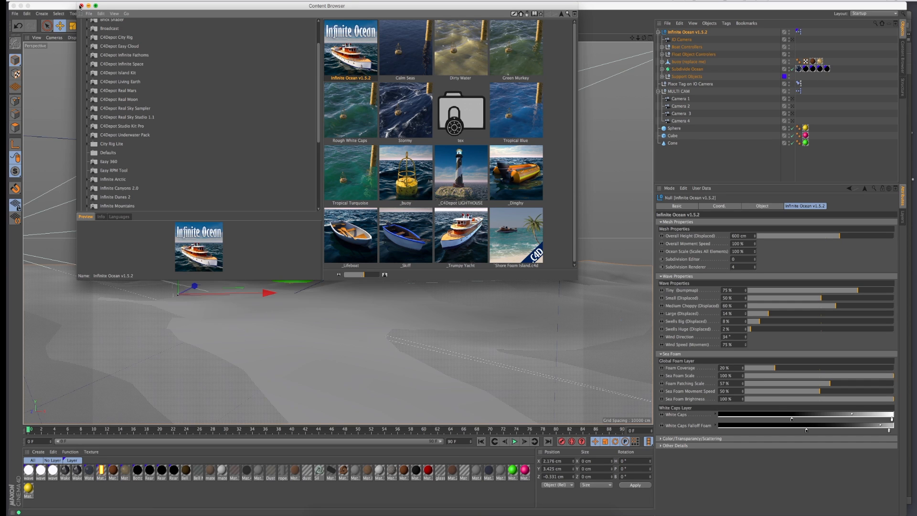
{"action": "left_click", "coordinate": [80, 6]}
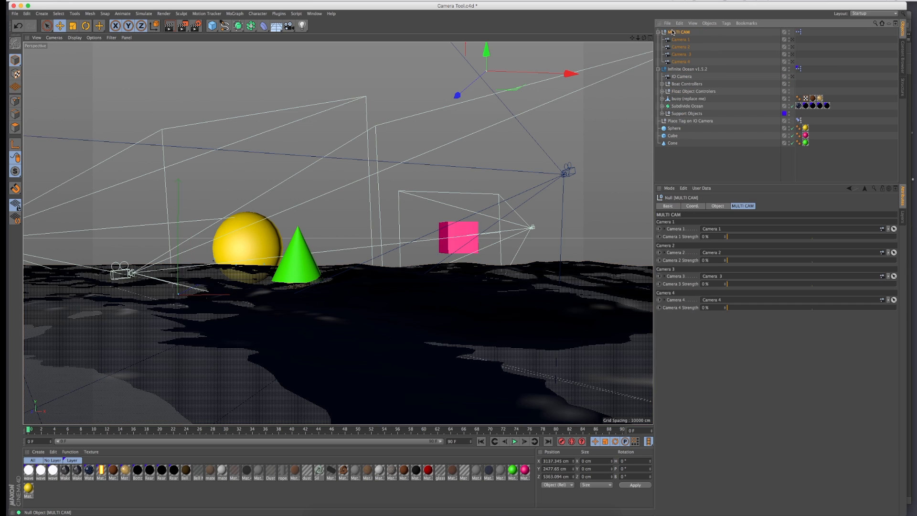
Step: Select the MULTI CAM rig, then the 'Place Tag on IO Camera' null
{"action": "left_click", "coordinate": [684, 69]}
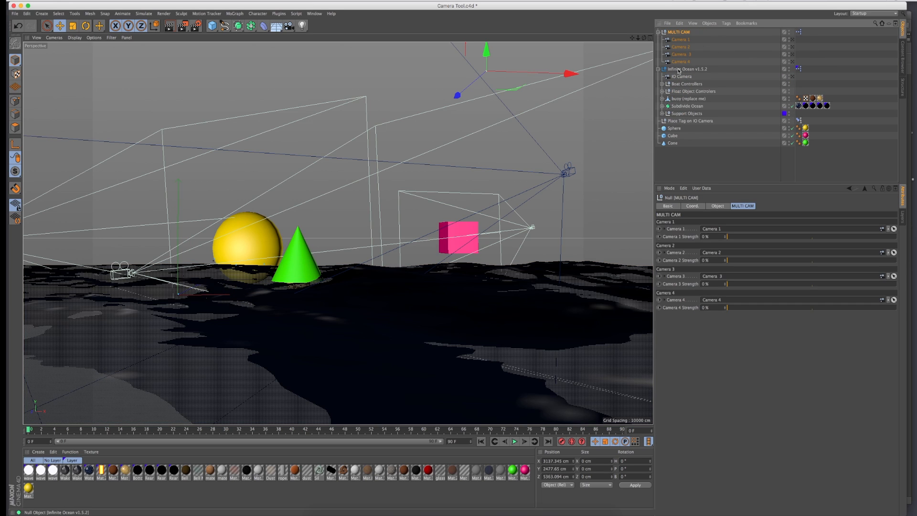
{"action": "left_click", "coordinate": [691, 121]}
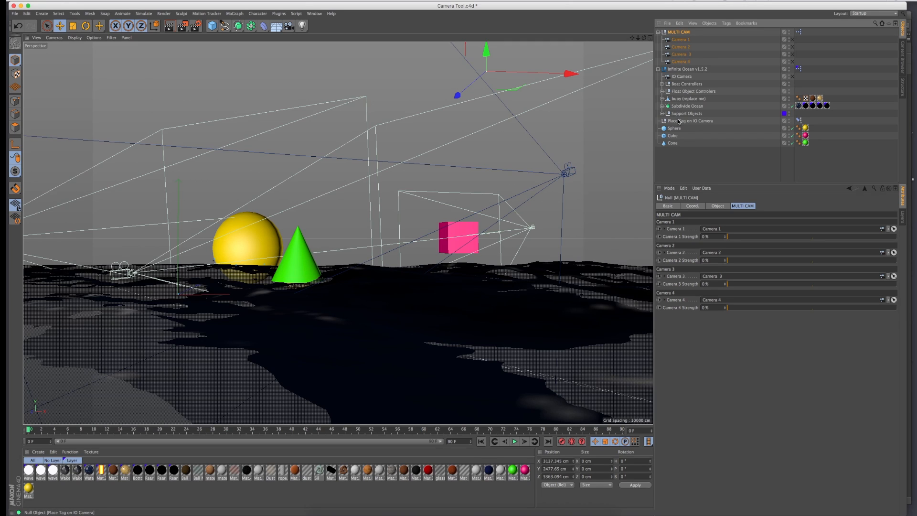
{"action": "left_click", "coordinate": [690, 120]}
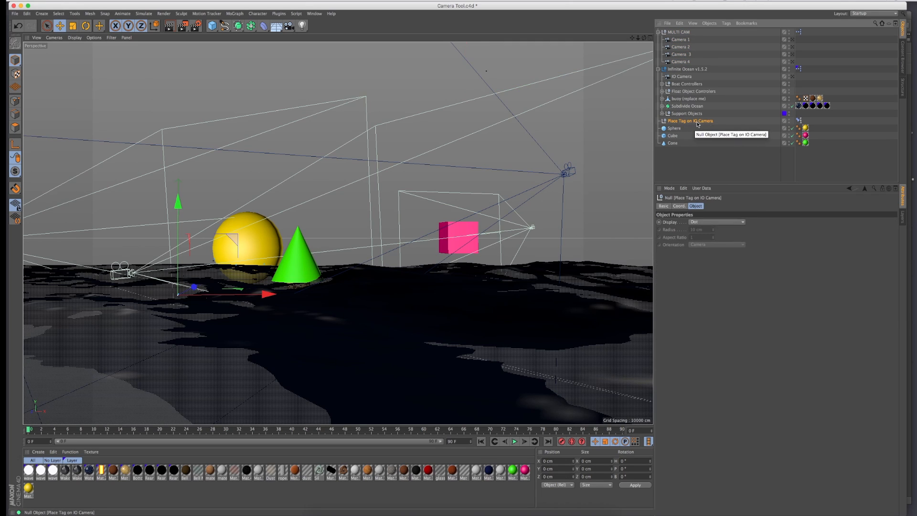
{"action": "mouse_move", "coordinate": [798, 121]}
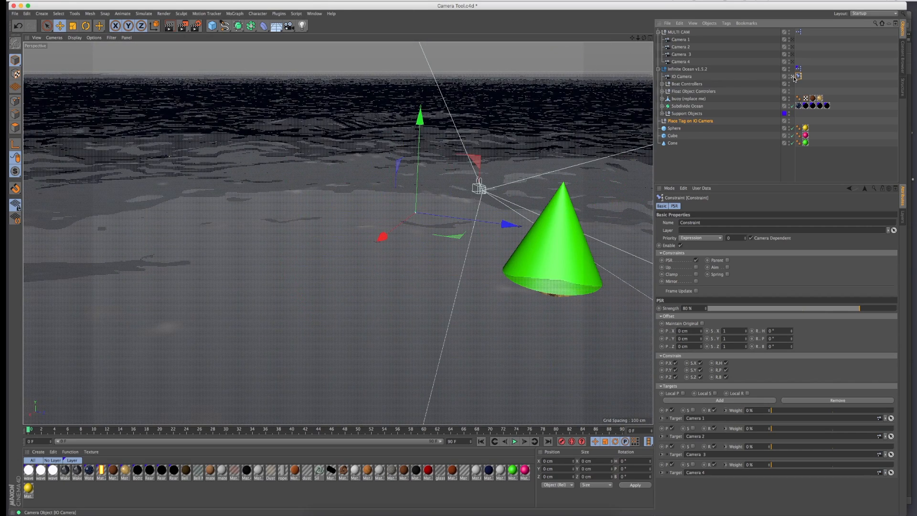
{"action": "mouse_move", "coordinate": [791, 75]}
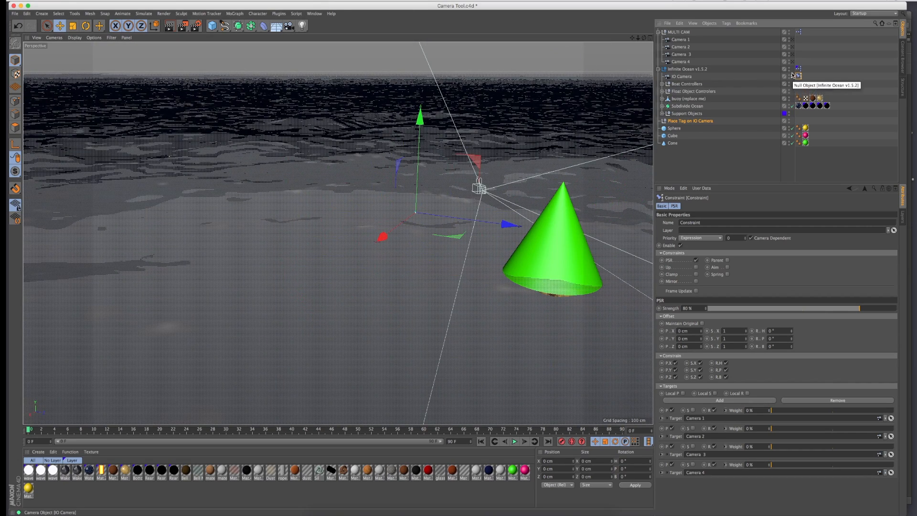
Step: On MULTI CAM, test Camera 1 and Camera 4 strengths at 100%, then return both to 0%
{"action": "left_click", "coordinate": [677, 31]}
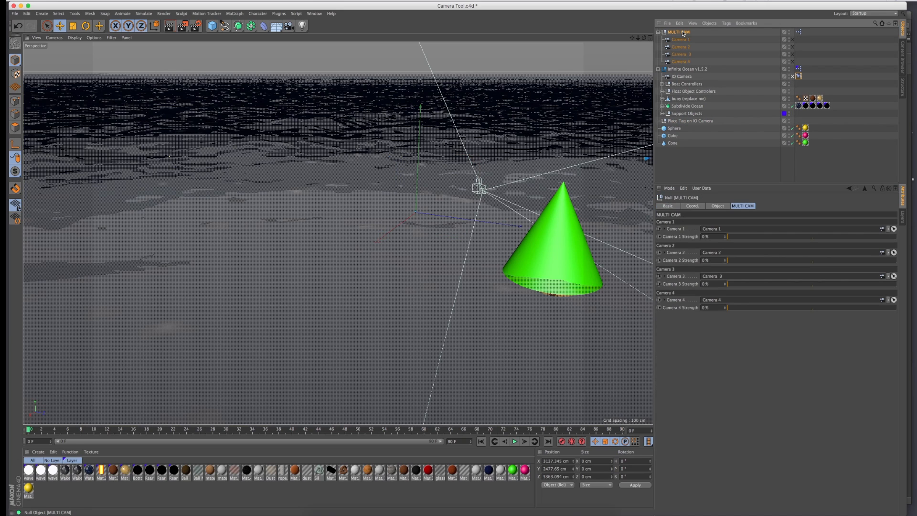
{"action": "mouse_move", "coordinate": [722, 245]}
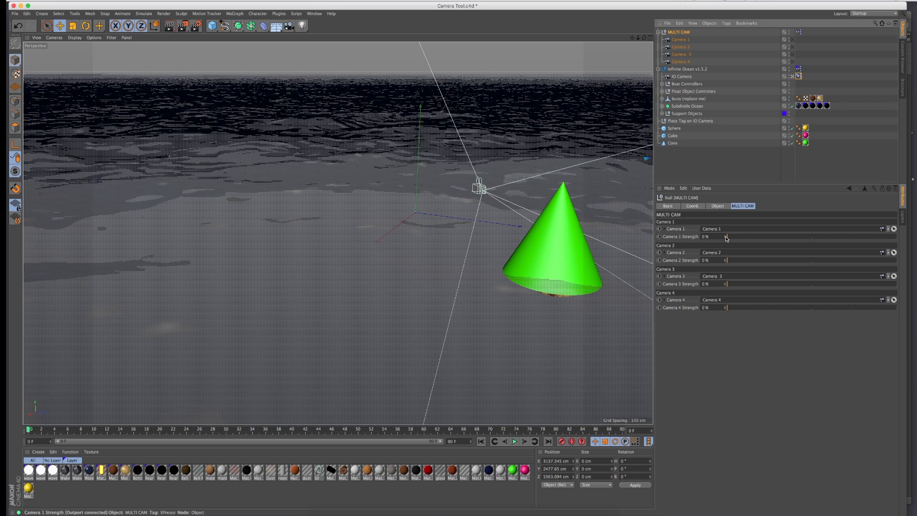
{"action": "mouse_move", "coordinate": [728, 236]}
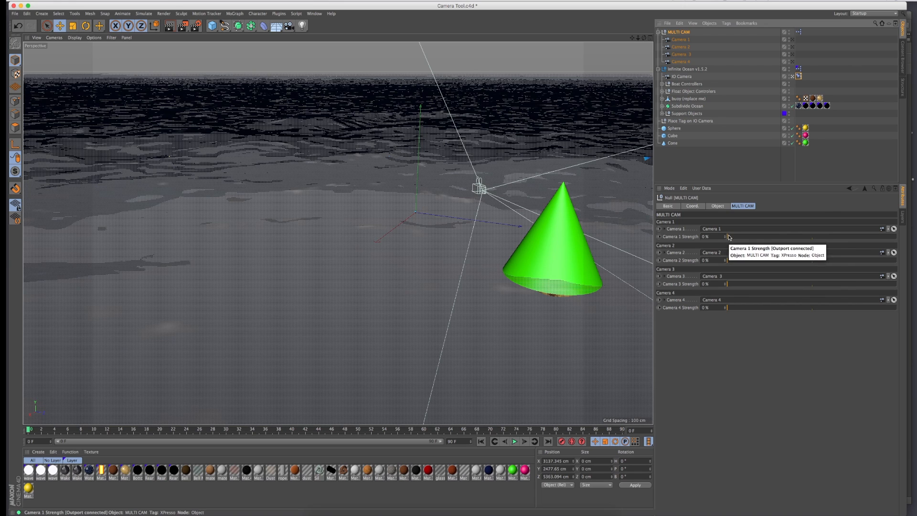
{"action": "left_click_drag", "start_coordinate": [727, 237], "coordinate": [818, 237]}
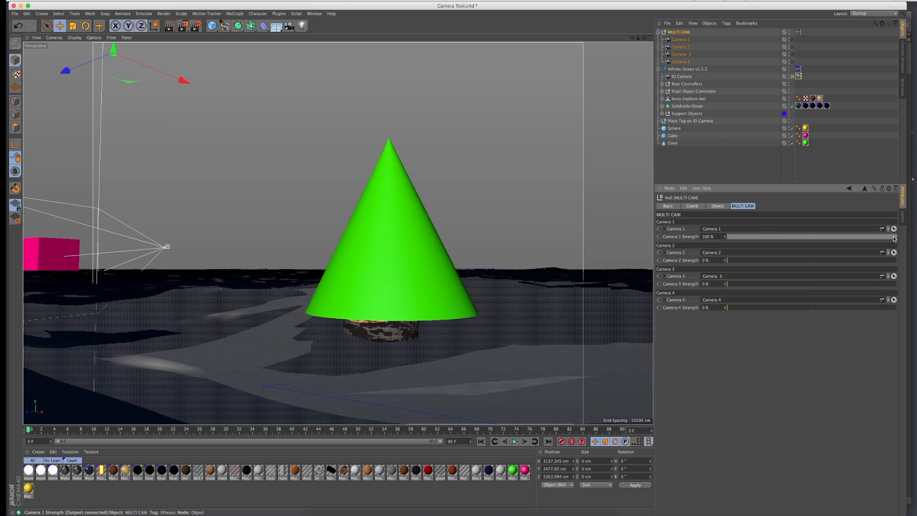
{"action": "left_click_drag", "start_coordinate": [889, 237], "coordinate": [728, 236]}
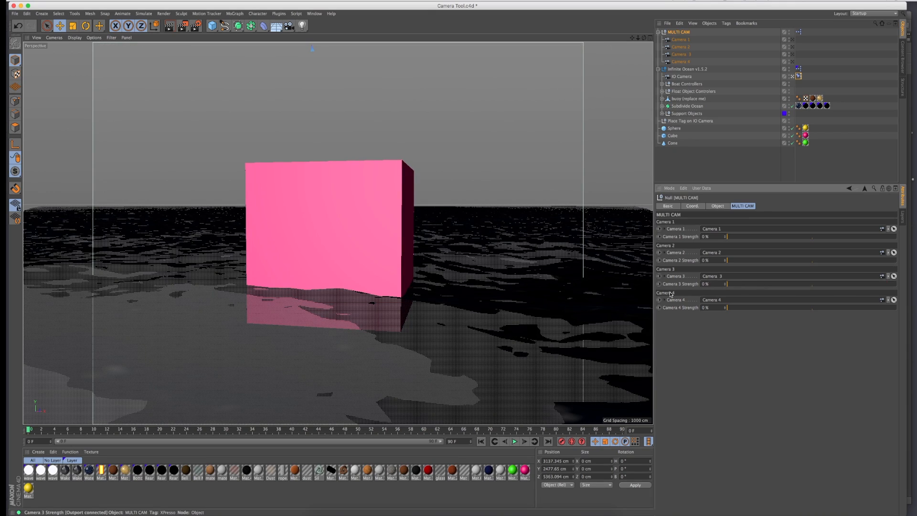
{"action": "left_click_drag", "start_coordinate": [728, 307], "coordinate": [804, 307]}
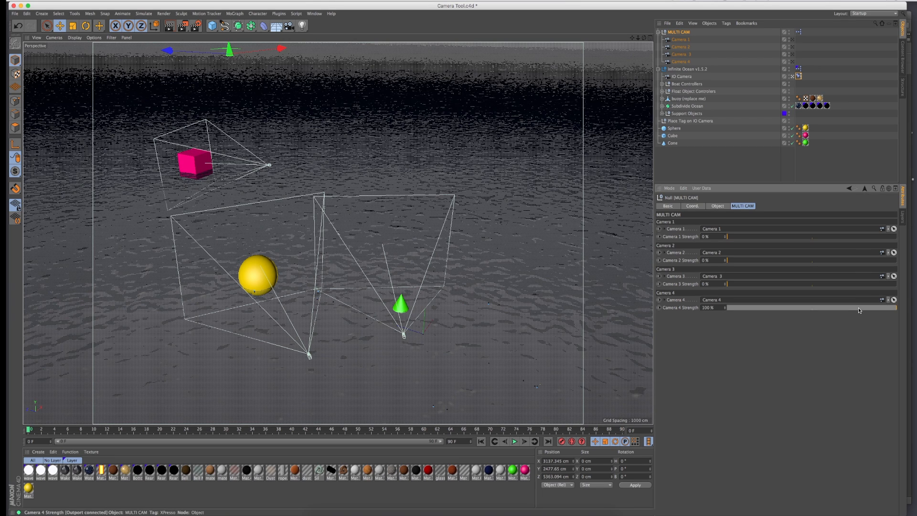
{"action": "left_click_drag", "start_coordinate": [894, 307], "coordinate": [870, 307]}
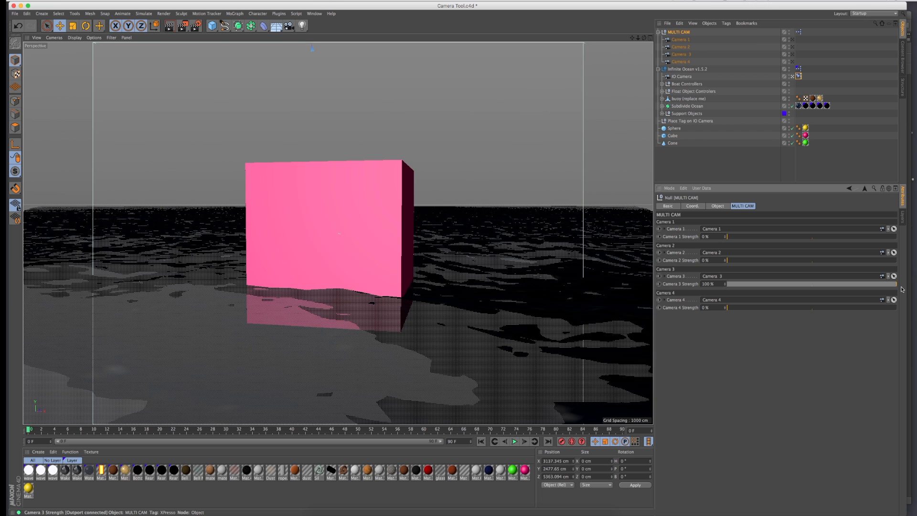
{"action": "mouse_move", "coordinate": [735, 268]}
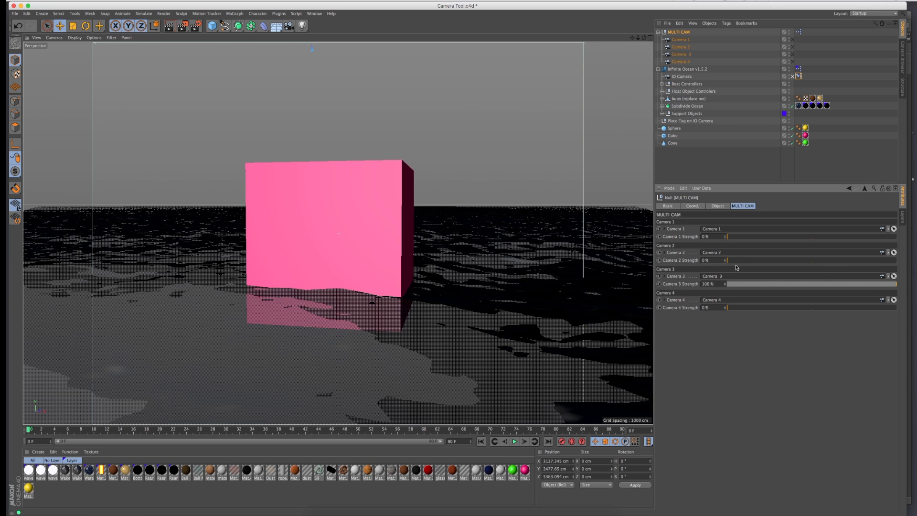
Step: Raise Camera 2 strength to 100% and lower Camera 3 strength to 0%
{"action": "left_click_drag", "start_coordinate": [726, 260], "coordinate": [771, 259]}
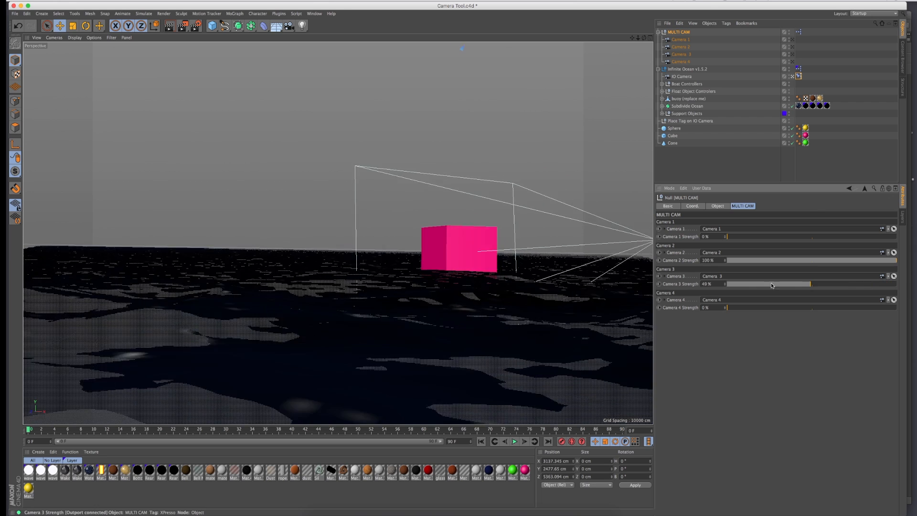
{"action": "left_click_drag", "start_coordinate": [769, 284], "coordinate": [728, 284]}
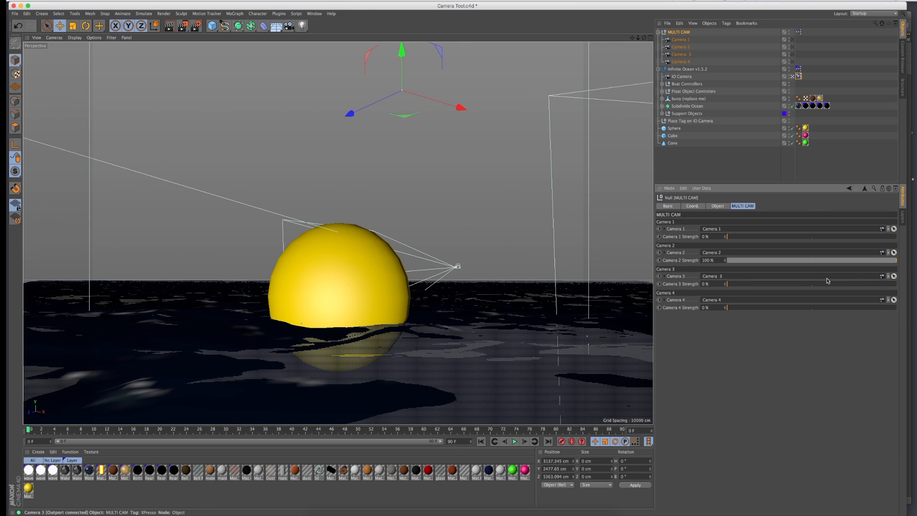
{"action": "mouse_move", "coordinate": [872, 248]}
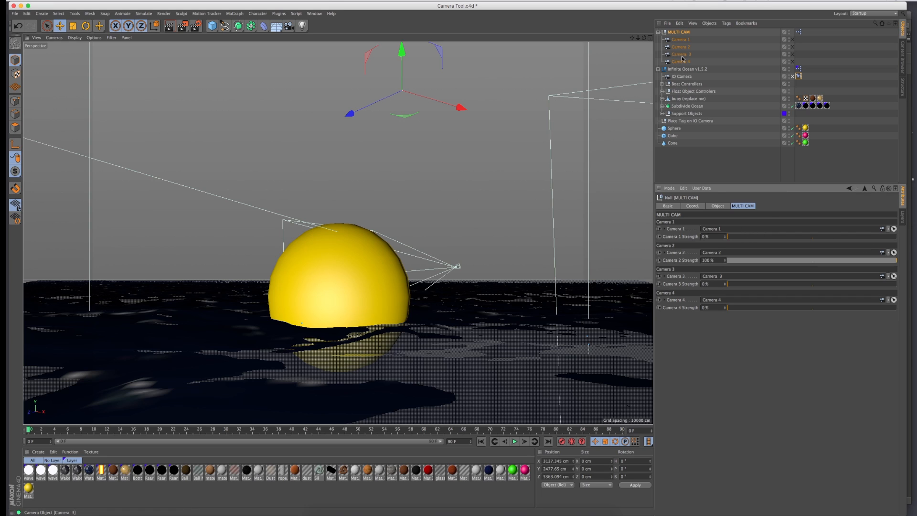
{"action": "mouse_move", "coordinate": [679, 39]}
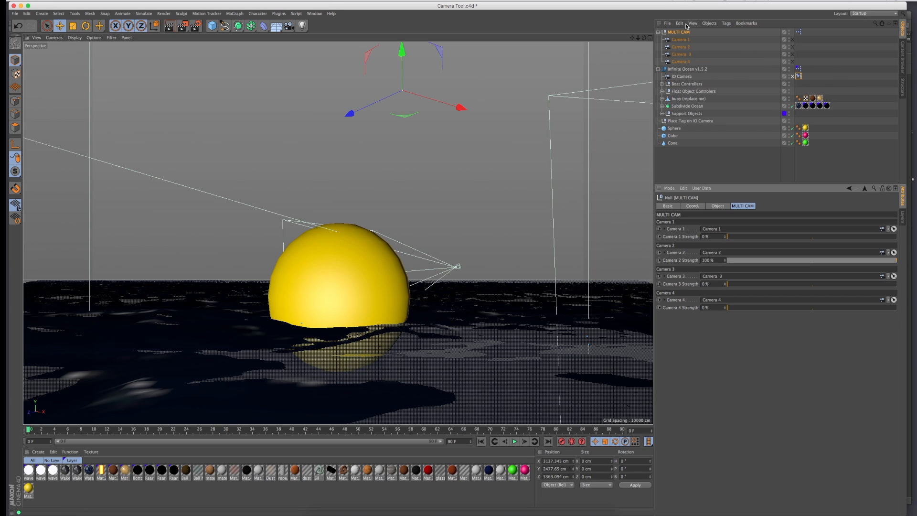
{"action": "mouse_move", "coordinate": [680, 39]}
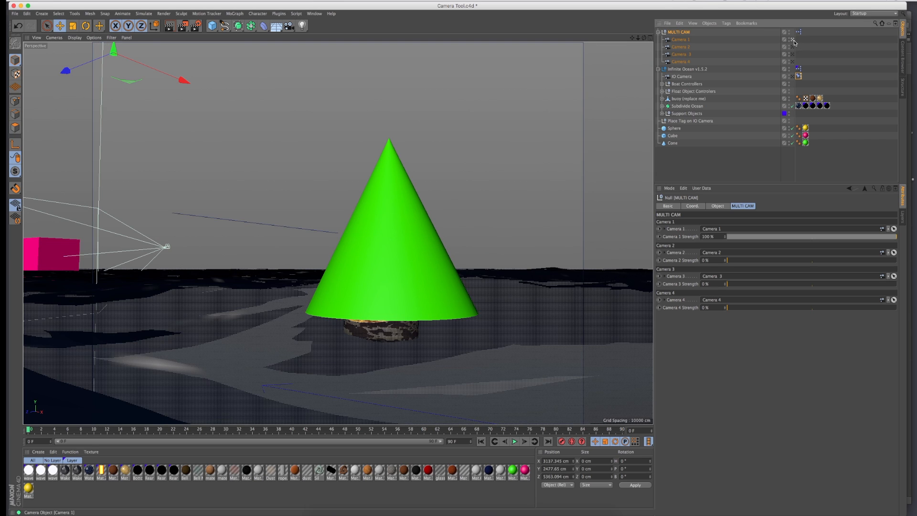
Step: Select Camera 1 and drag its strength back to 0%
{"action": "left_click", "coordinate": [679, 46]}
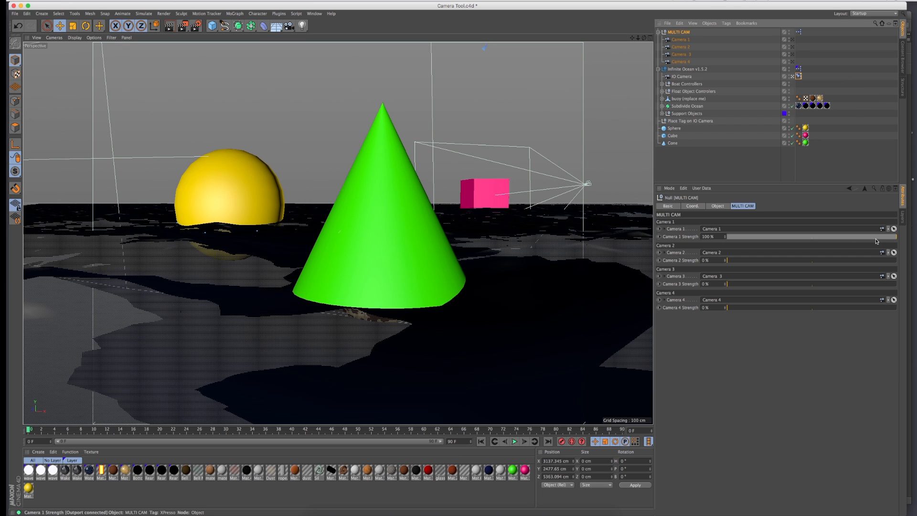
{"action": "left_click_drag", "start_coordinate": [875, 236], "coordinate": [728, 237]}
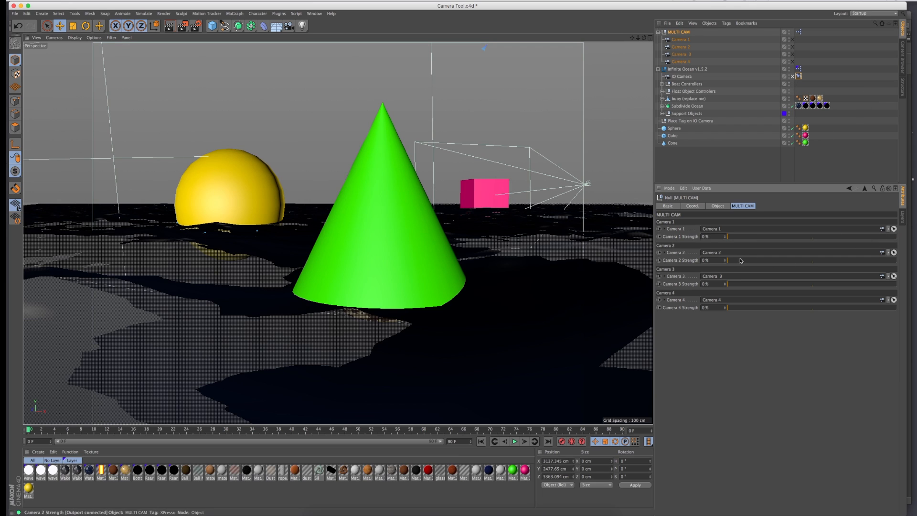